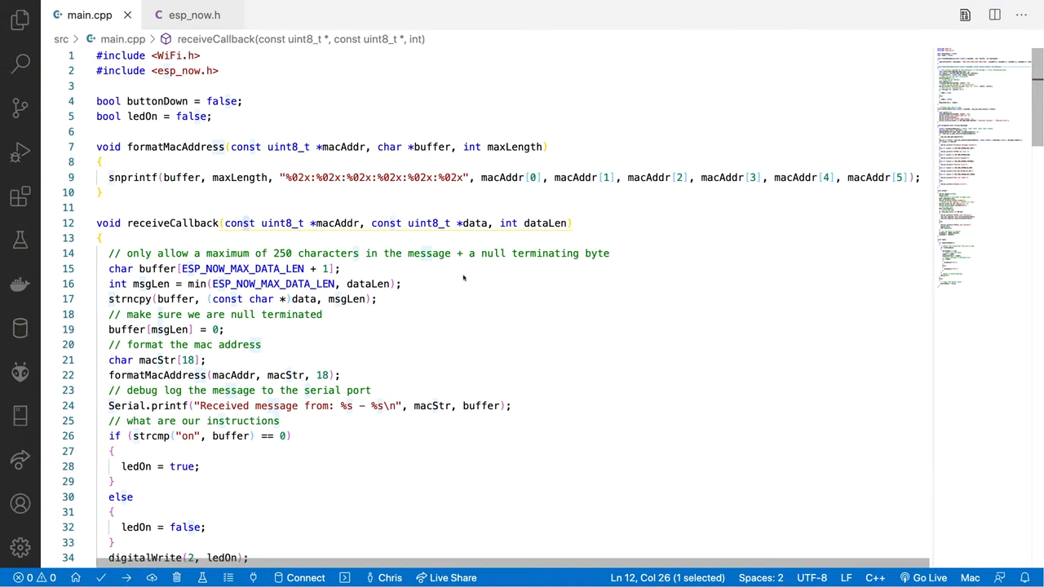
mouse_move(164, 64)
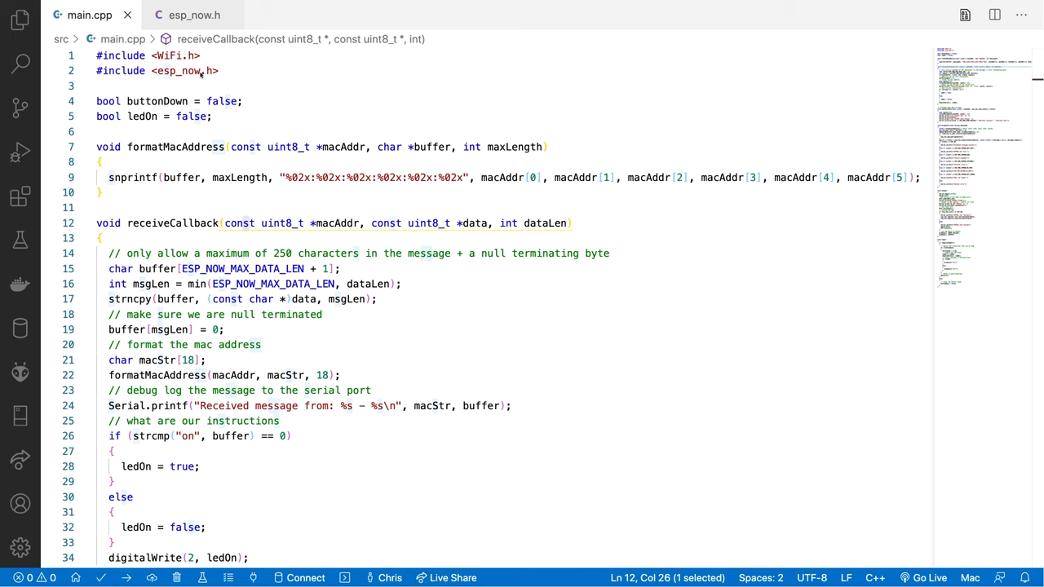
Scroll through setup, highlighting the serial startup, delay lines and WiFi disconnect call
scroll(down, 3)
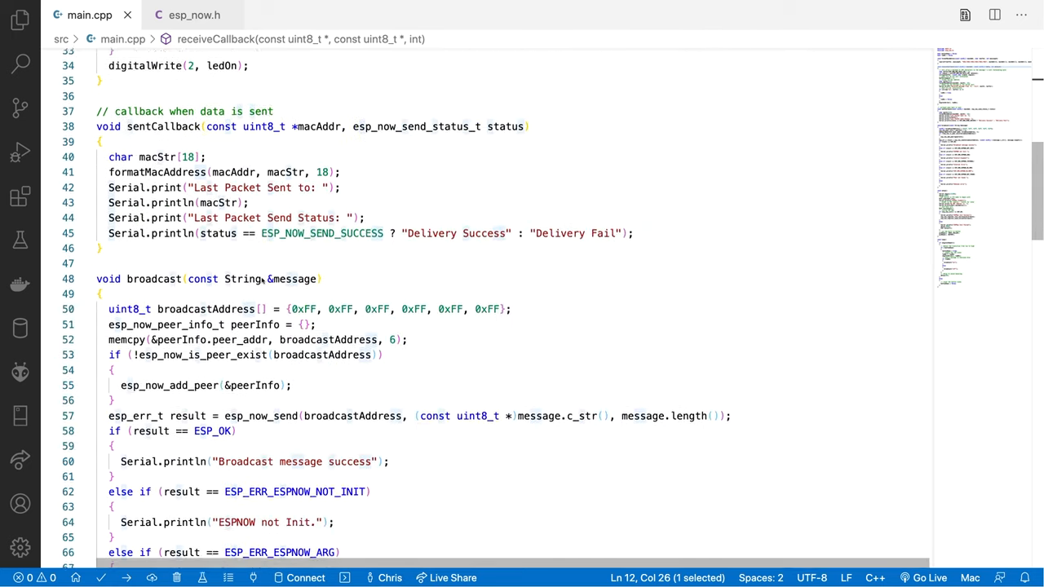
scroll(down, 3)
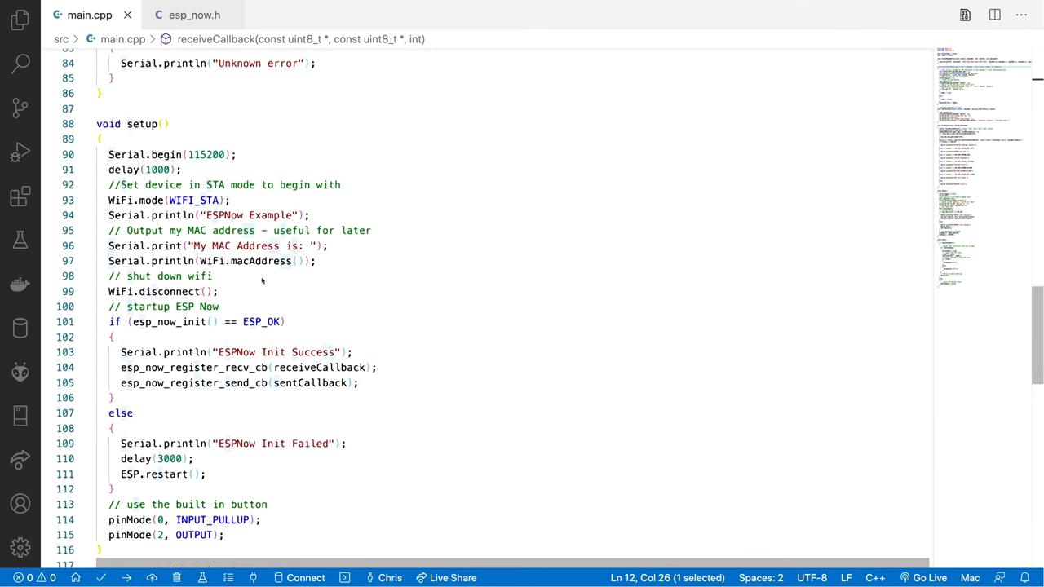
scroll(down, 3)
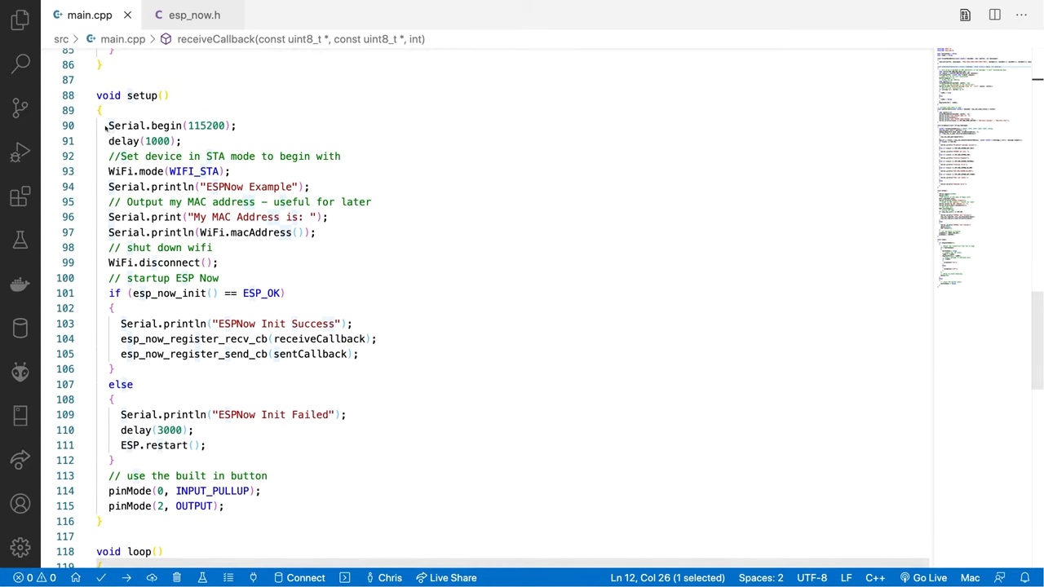
drag(106, 126, 183, 141)
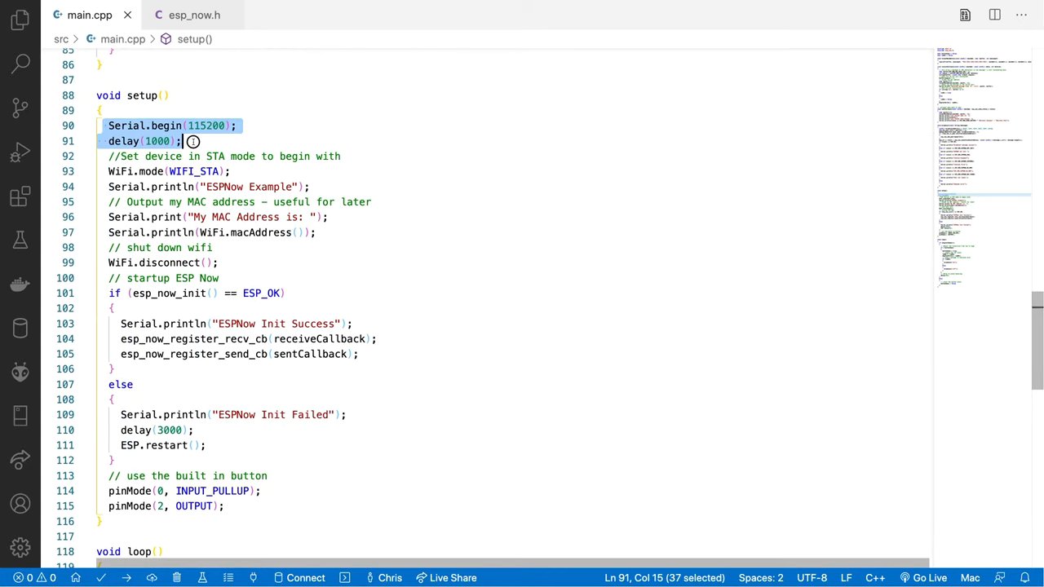
click(205, 126)
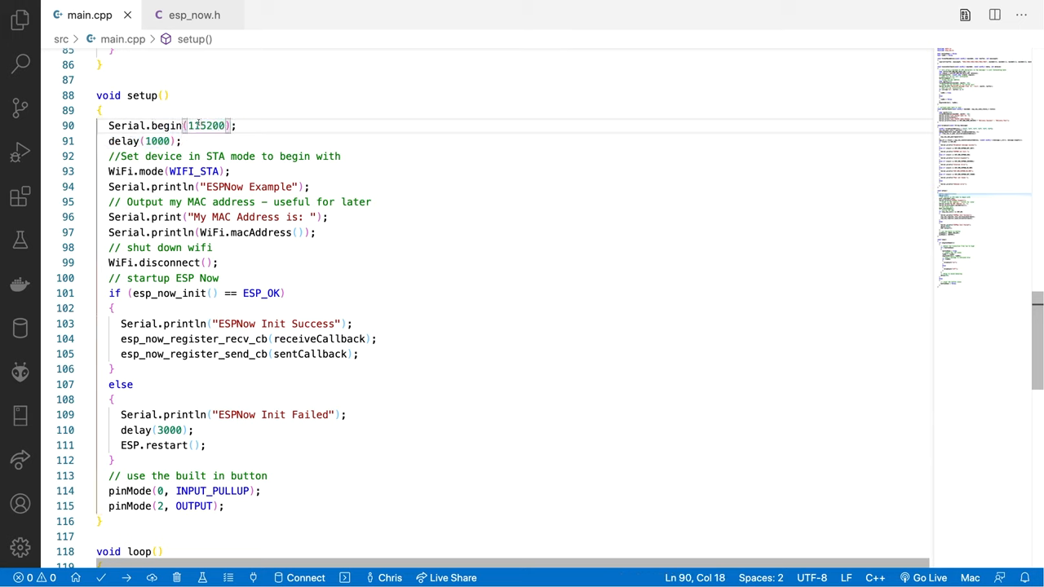
double_click(120, 172)
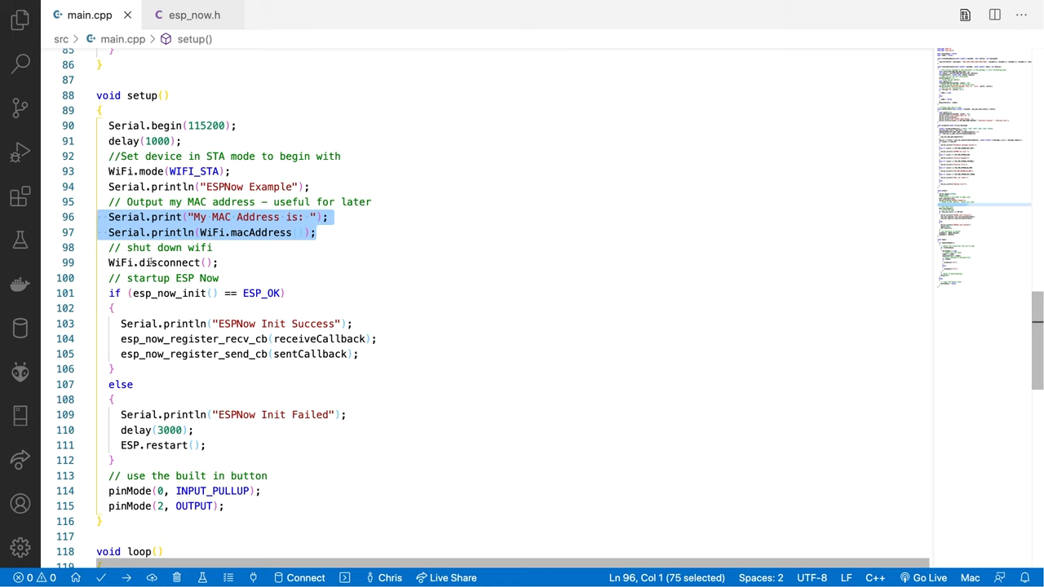
double_click(169, 261)
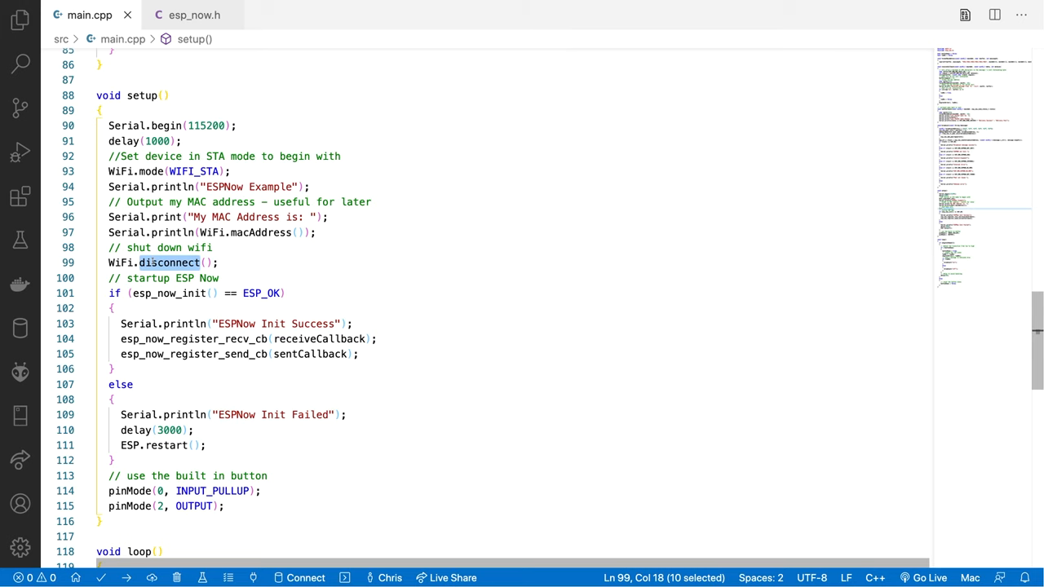
Highlight the broadcastAddress declaration line and the peer_addr field being filled
scroll(down, 3)
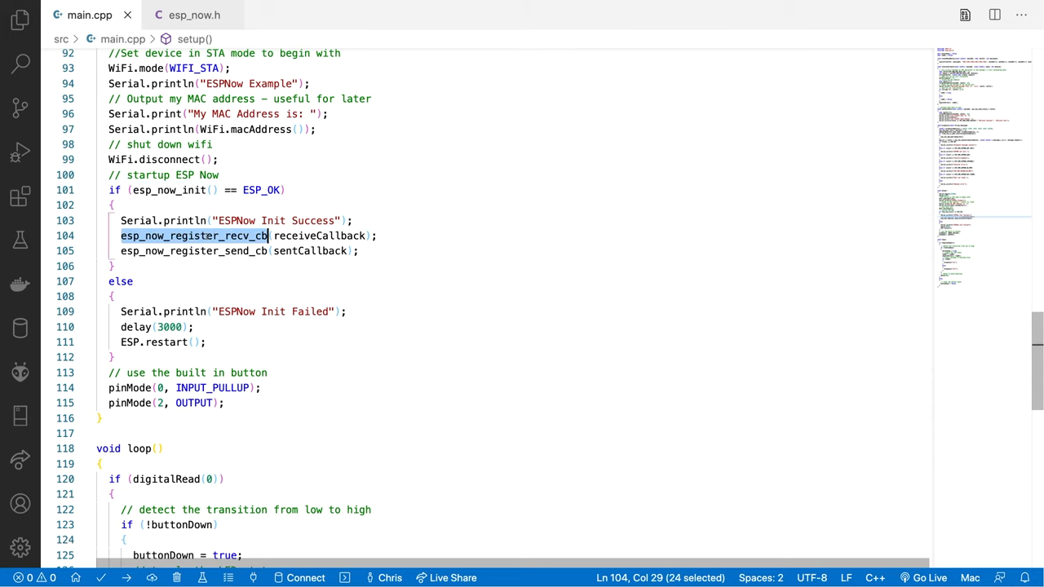
mouse_move(194, 235)
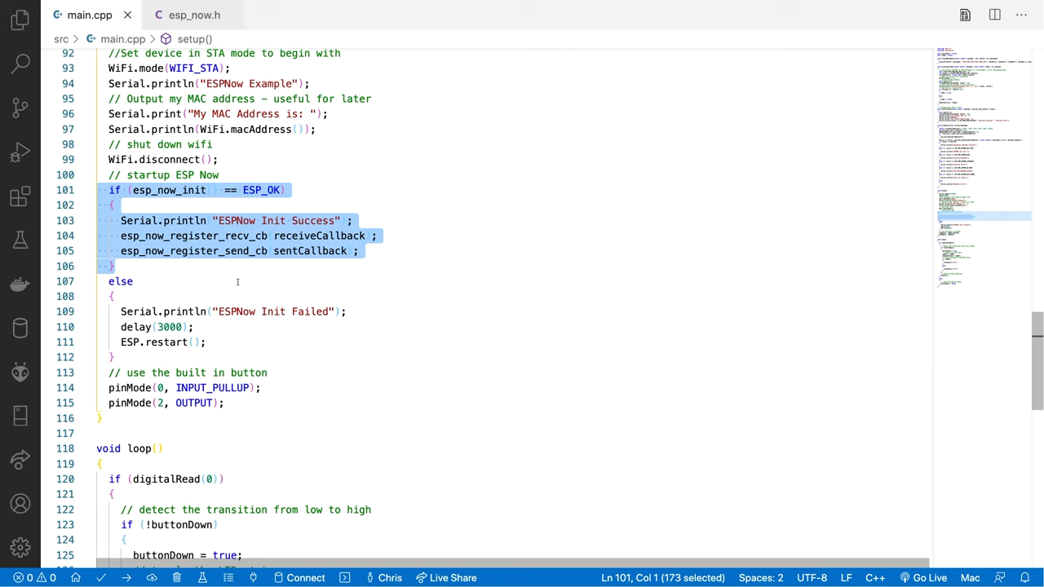
scroll(down, 3)
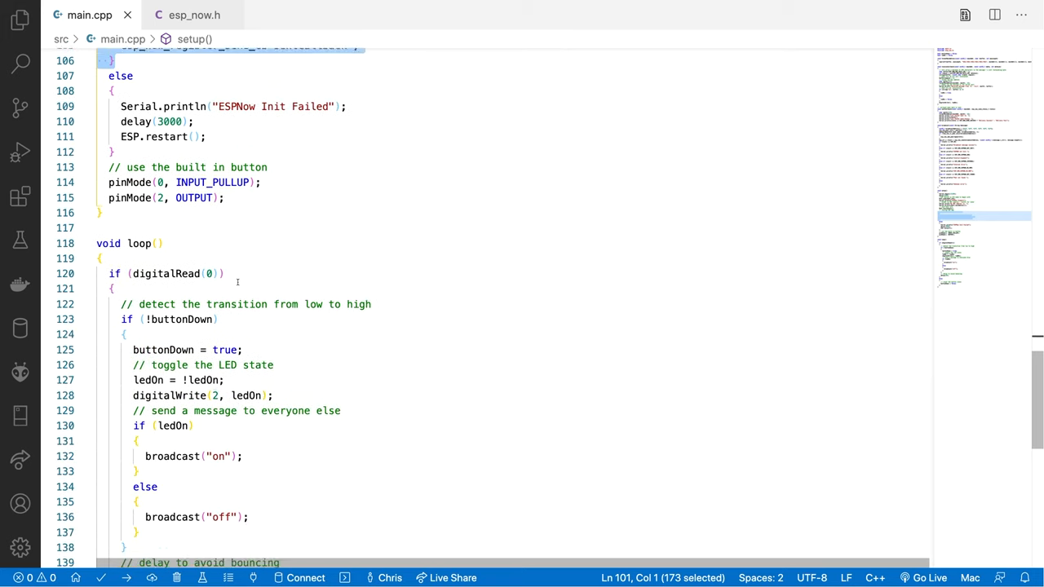
scroll(down, 3)
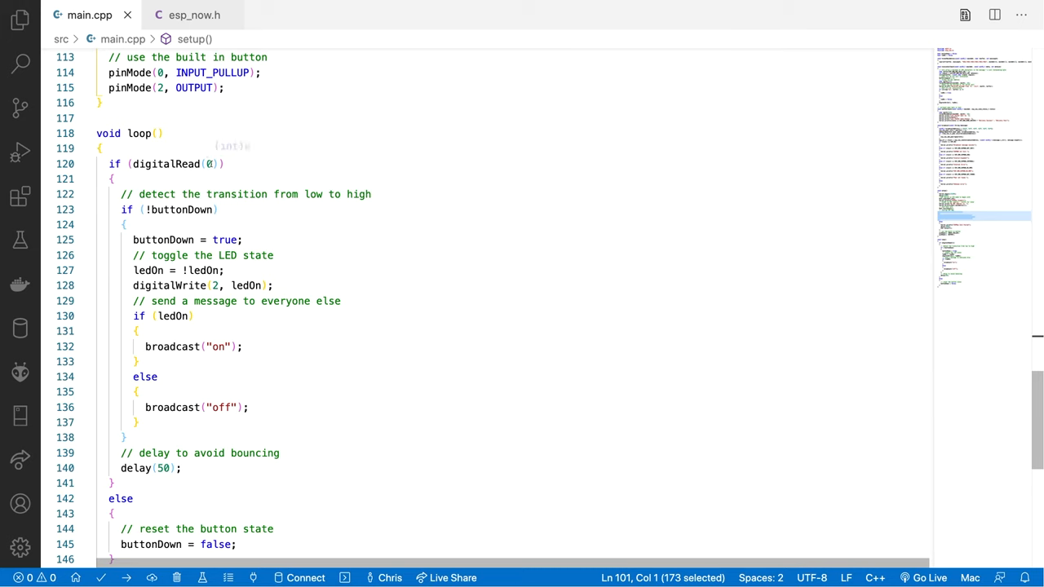
scroll(down, 3)
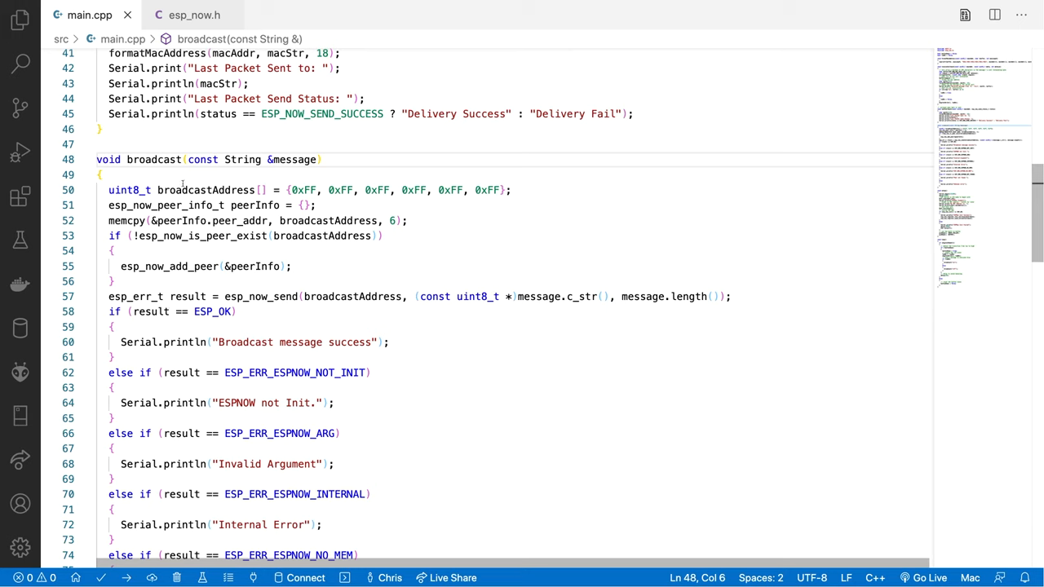
drag(314, 190, 513, 190)
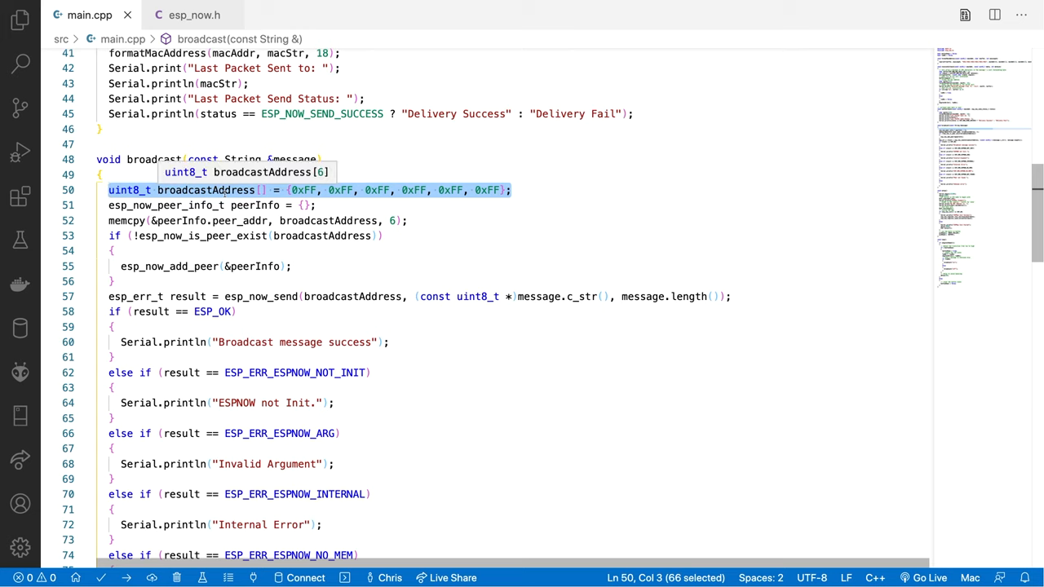
mouse_move(317, 206)
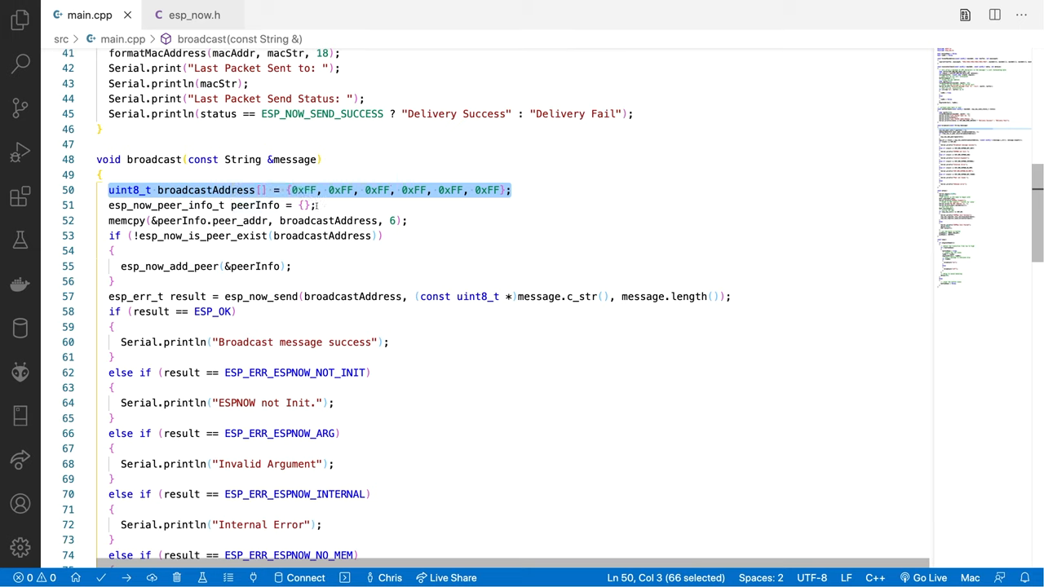
double_click(240, 220)
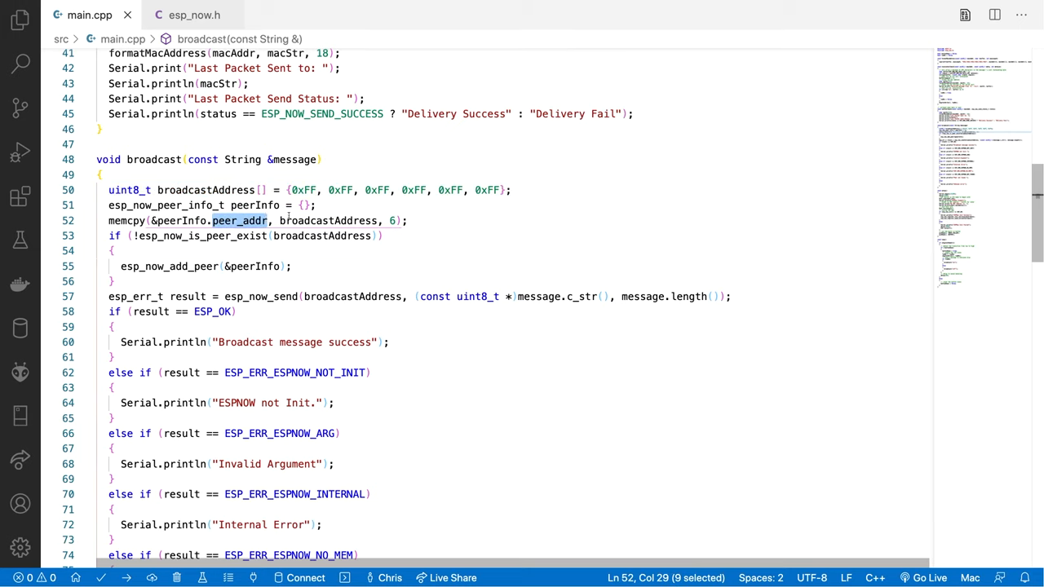
double_click(326, 220)
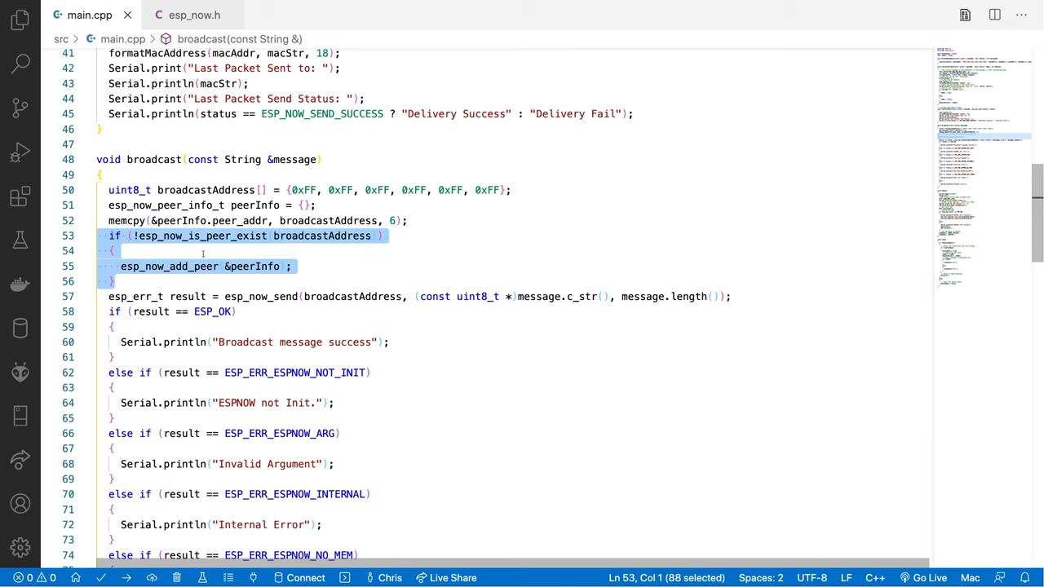
mouse_move(205, 191)
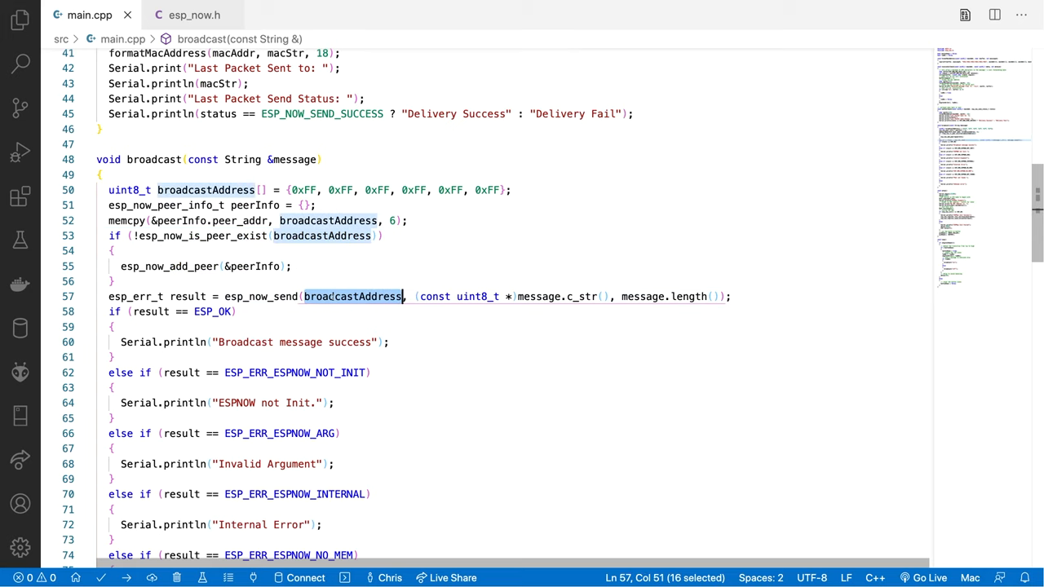
mouse_move(585, 296)
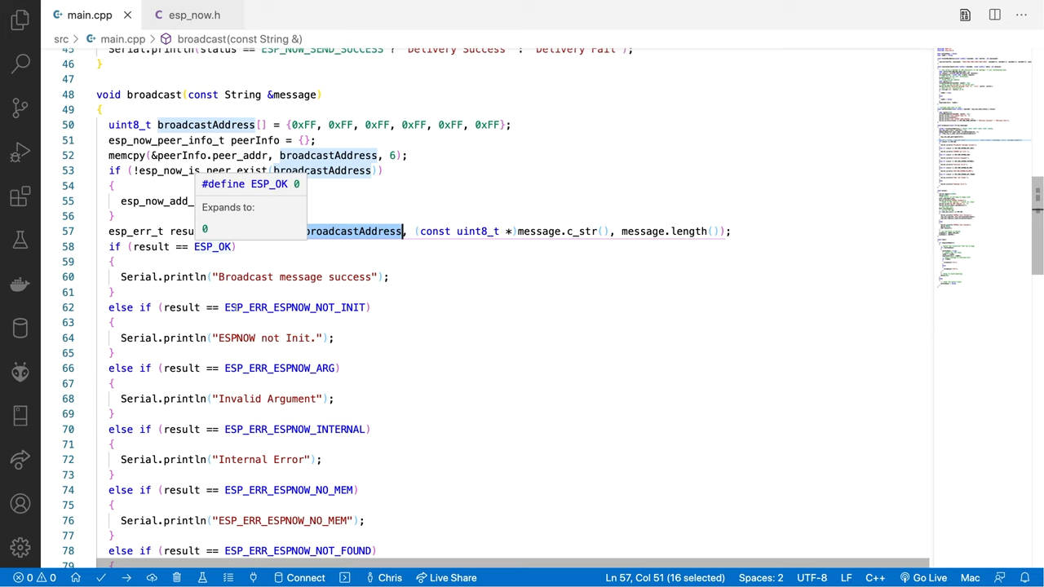
Check the ESP_NOW_MAX_DATA_LEN buffer, then highlight the new MAC 0x3C, 0x71, 0xBF, 0x47, 0xA5, 0xC0
scroll(down, 3)
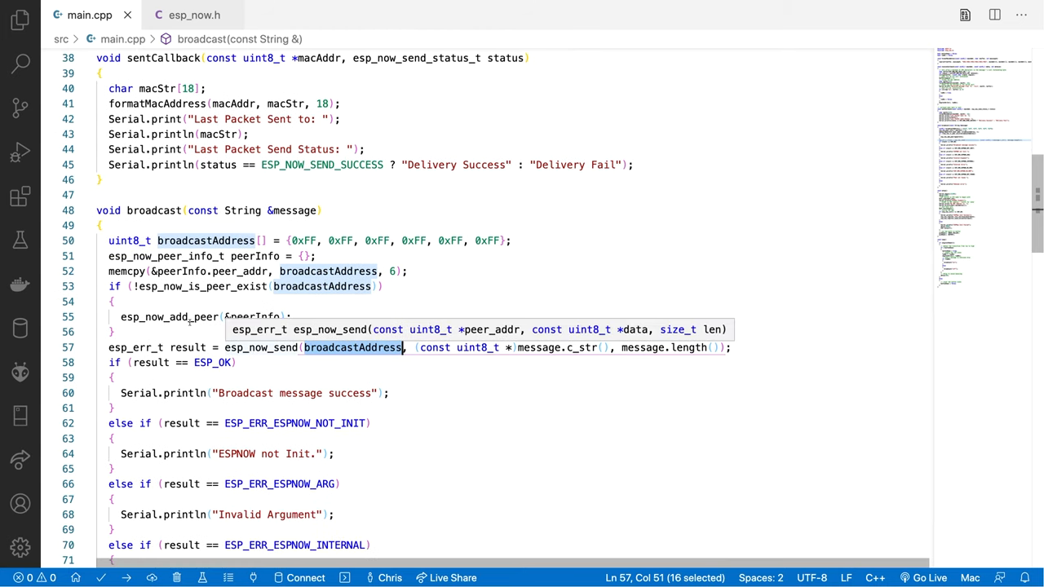
scroll(up, 3)
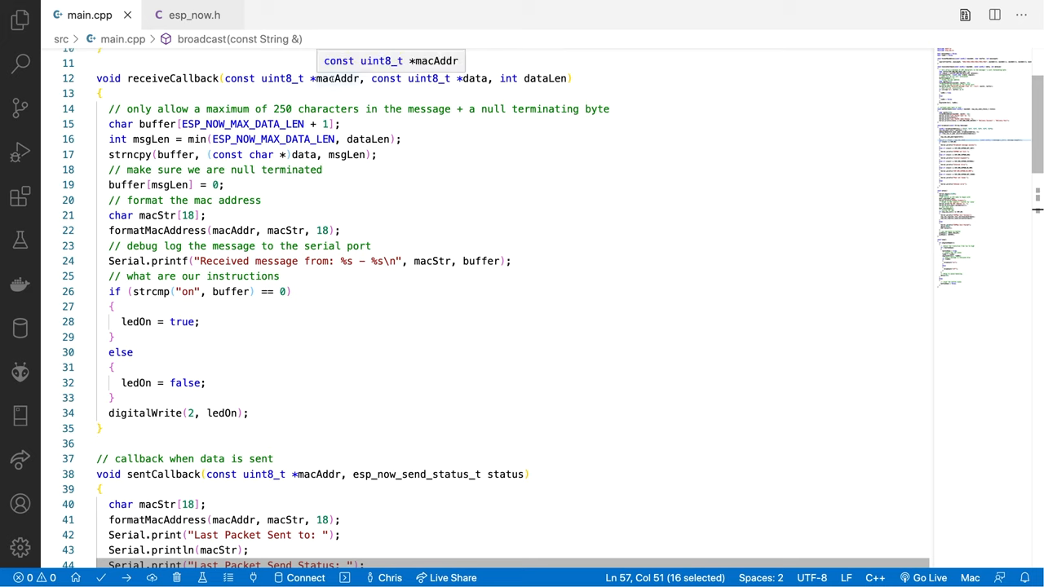
mouse_move(473, 78)
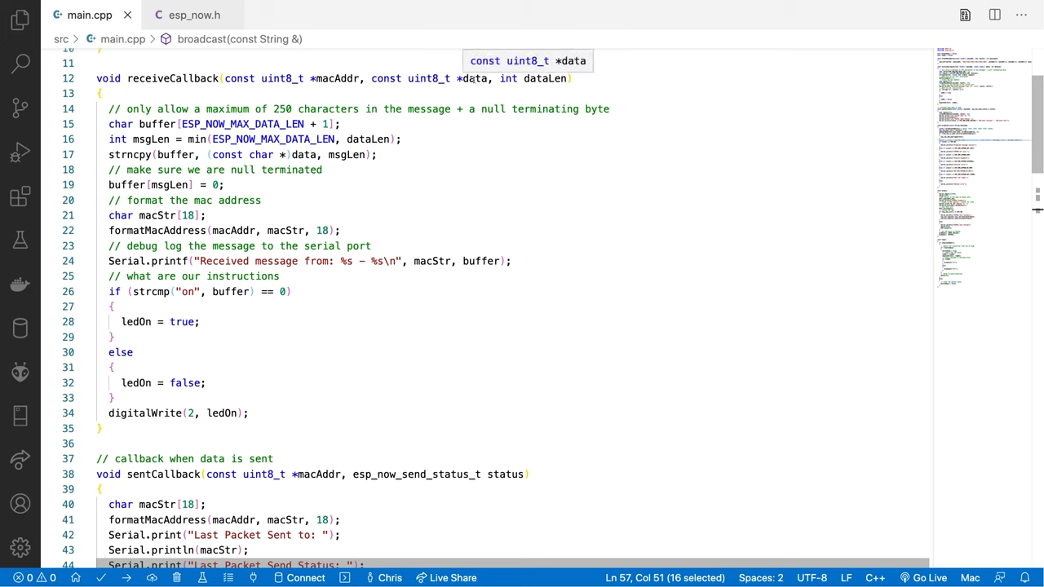
mouse_move(544, 78)
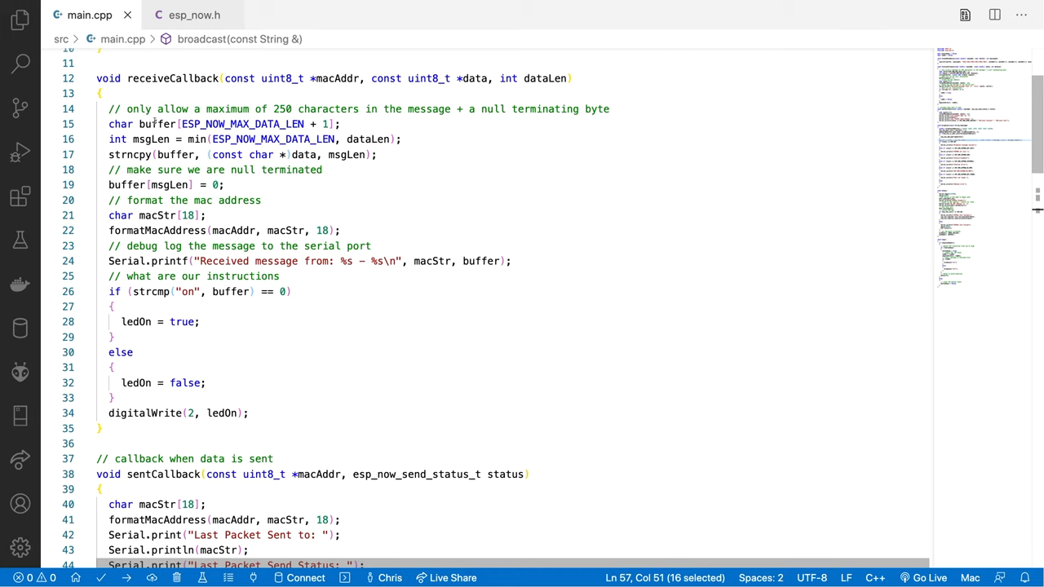
click(238, 124)
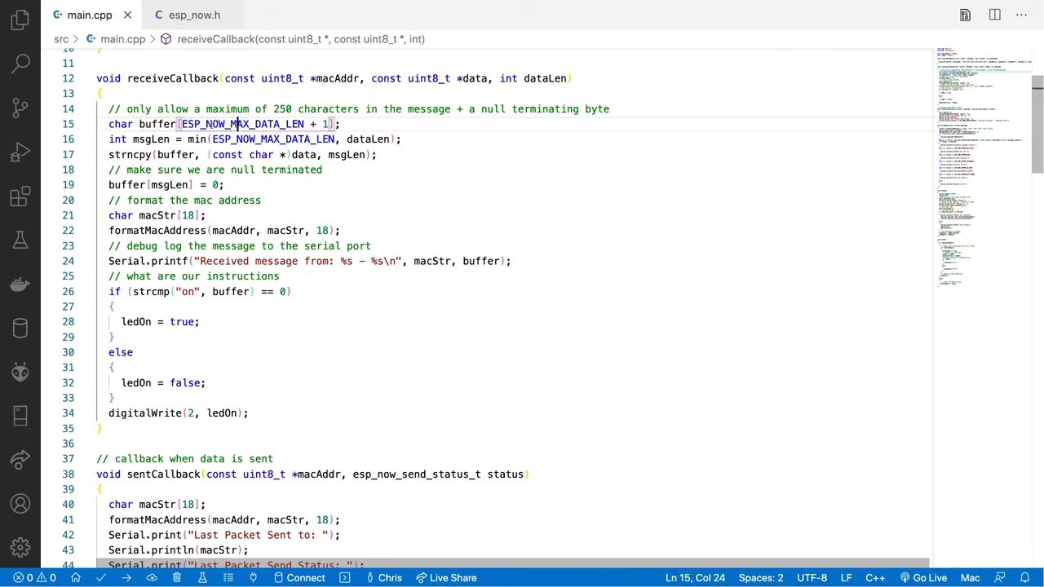
mouse_move(241, 124)
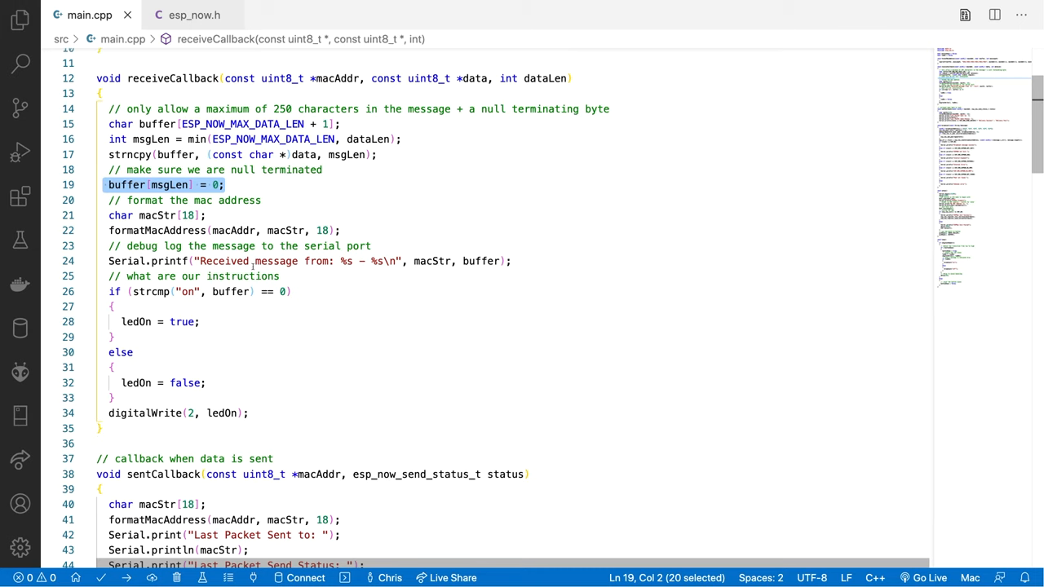
click(512, 261)
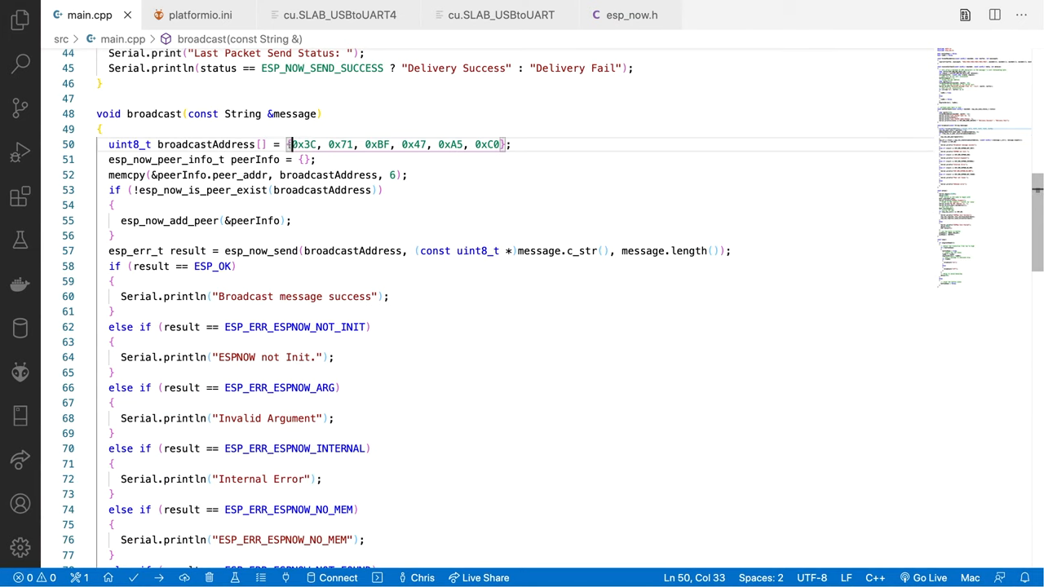
drag(289, 145, 501, 144)
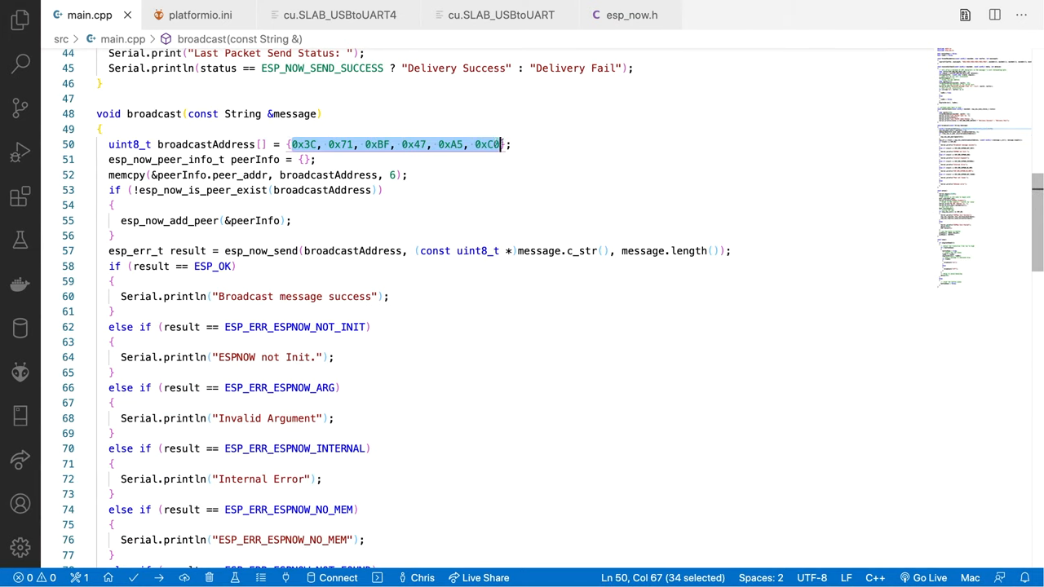